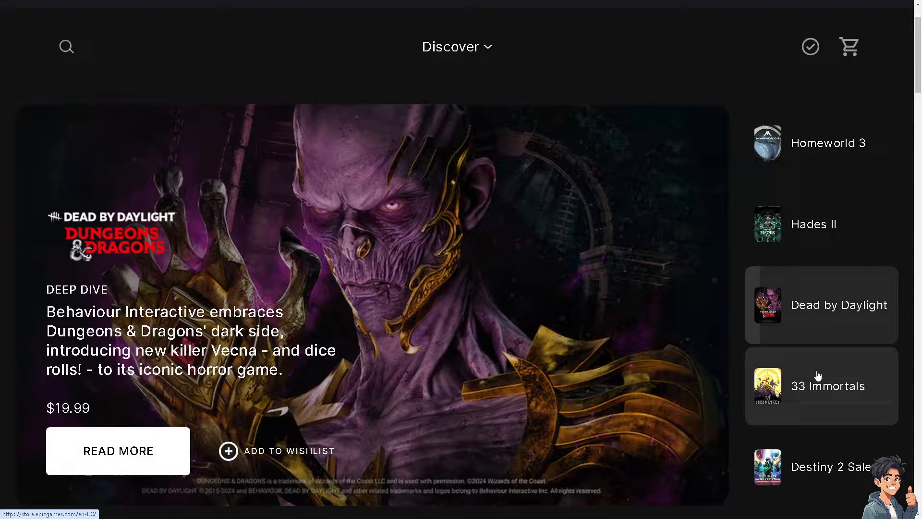
- Go from the store's Discover page to the Epic Games News page
left_click(821, 386)
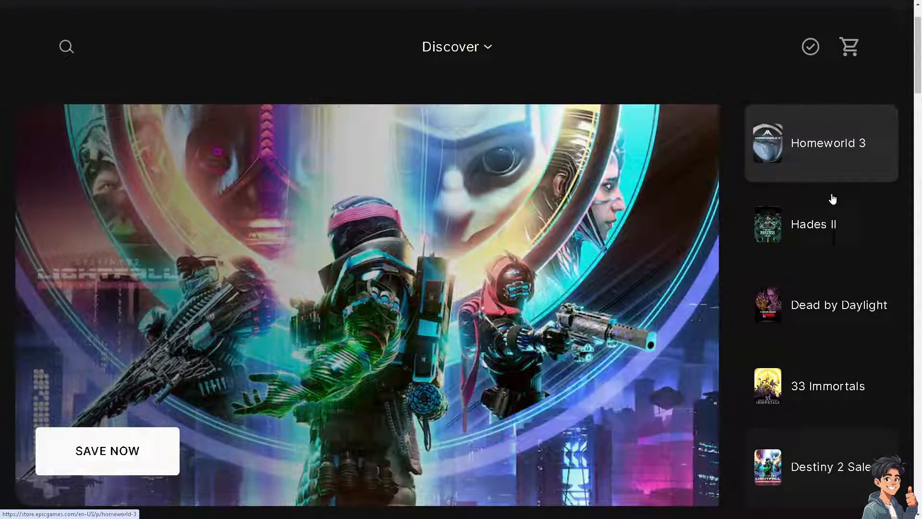
left_click(813, 224)
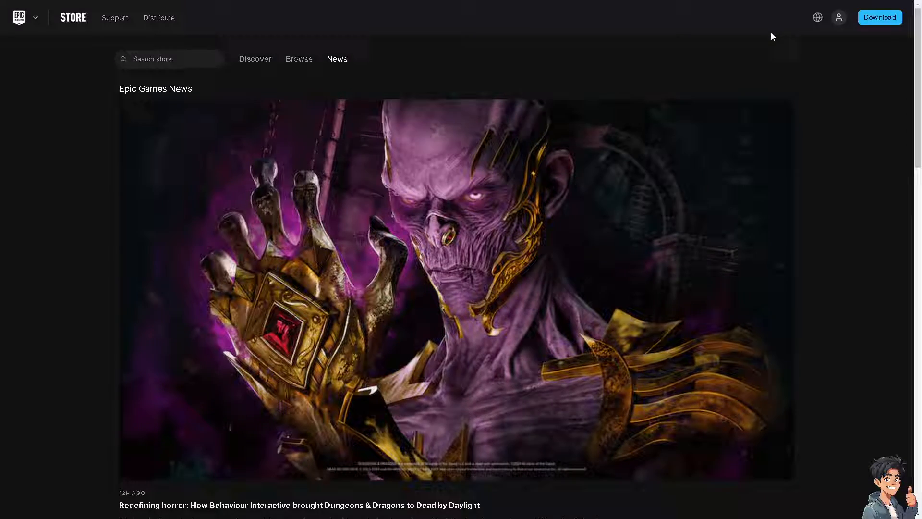
- Reach the Epic Games Sign In or Sign Up page from the account icon
left_click(838, 17)
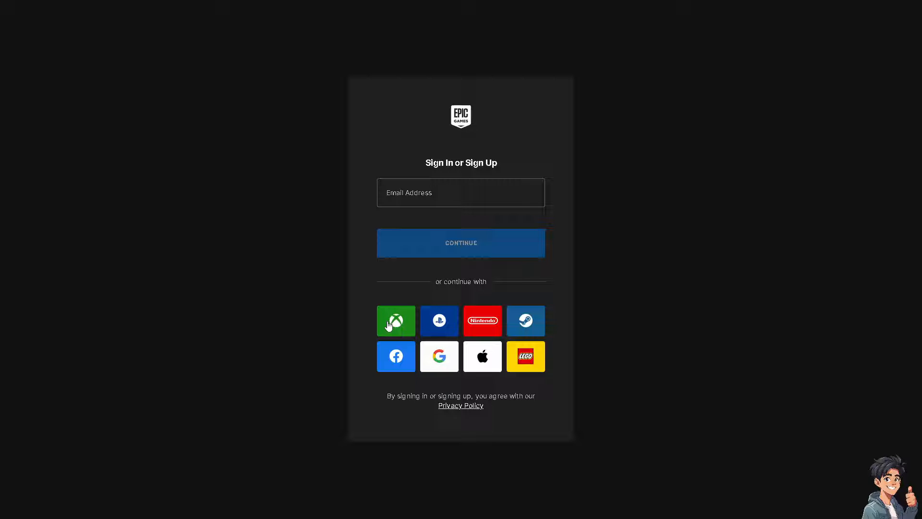
mouse_move(439, 321)
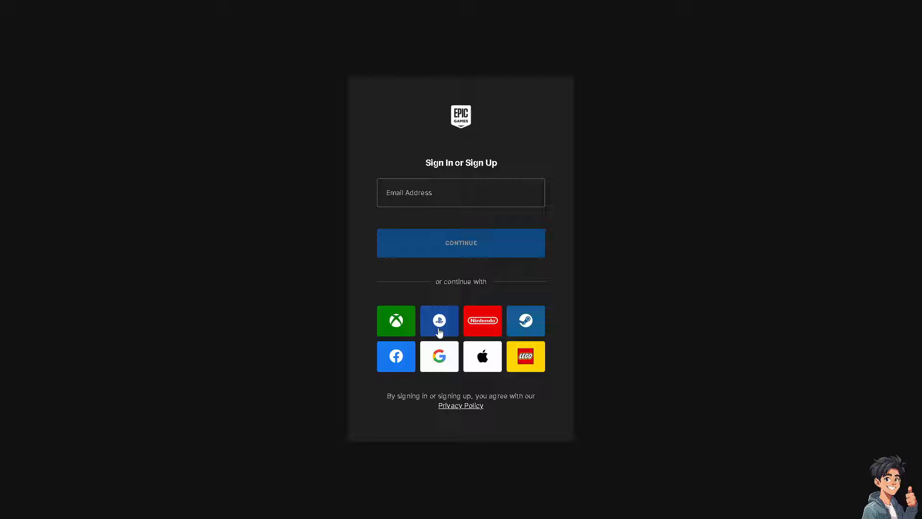
mouse_move(525, 320)
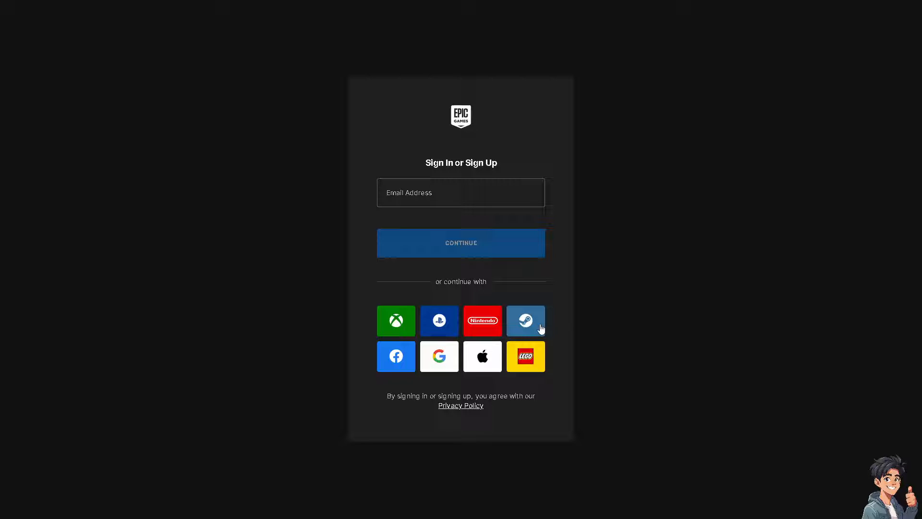
mouse_move(496, 366)
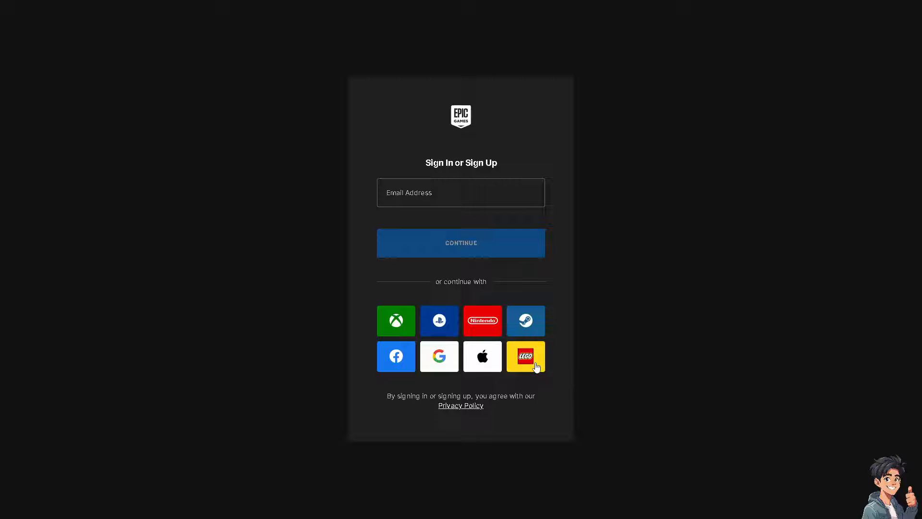
mouse_move(522, 308)
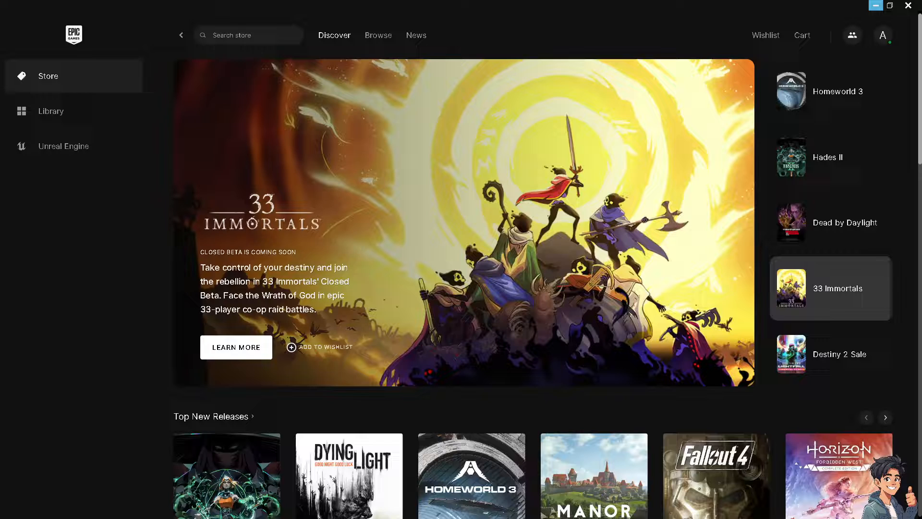
- Show the Epic Games Launcher's Store Discover page with its featured games
left_click(839, 354)
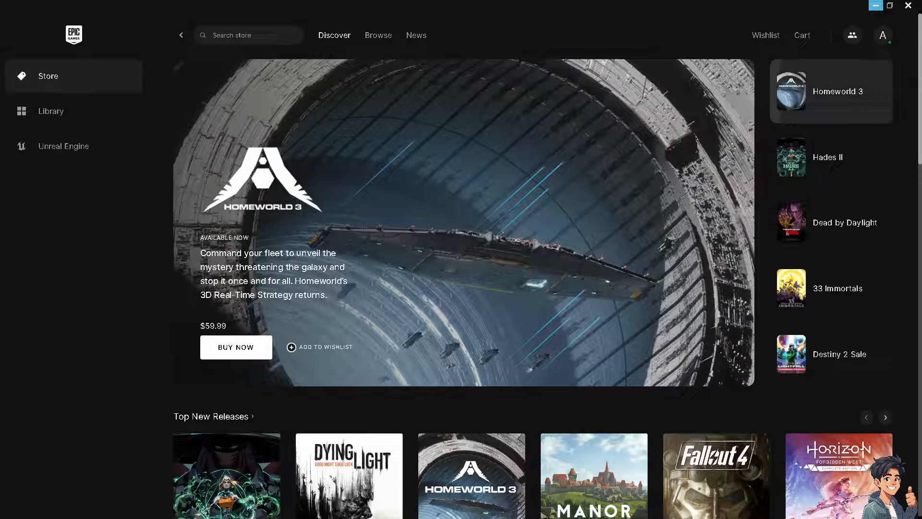
mouse_move(386, 326)
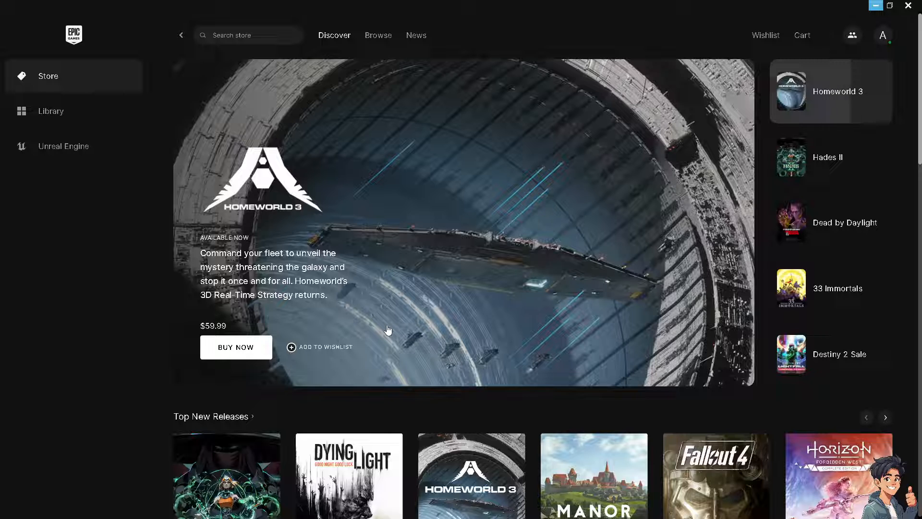
mouse_move(390, 330)
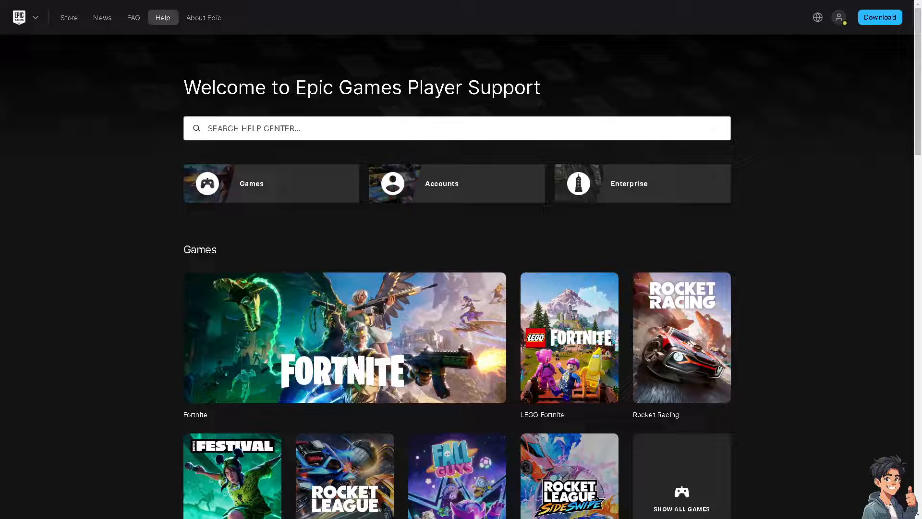
mouse_move(763, 203)
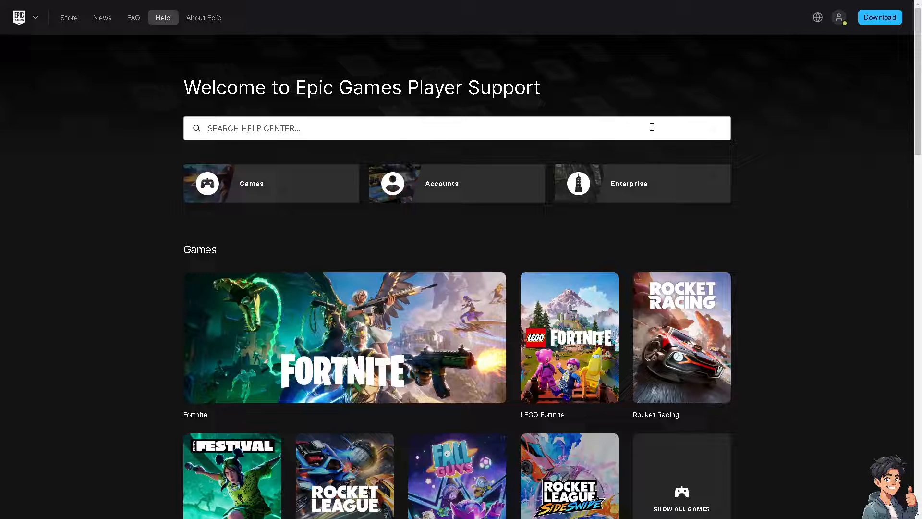
- Search the help center for 'How To Clear Epic Games Launcher Cache On Windows 10' and reach the support request form via Contact Us
type("How To Clear Epic Games Launcher Cache On Windows 10")
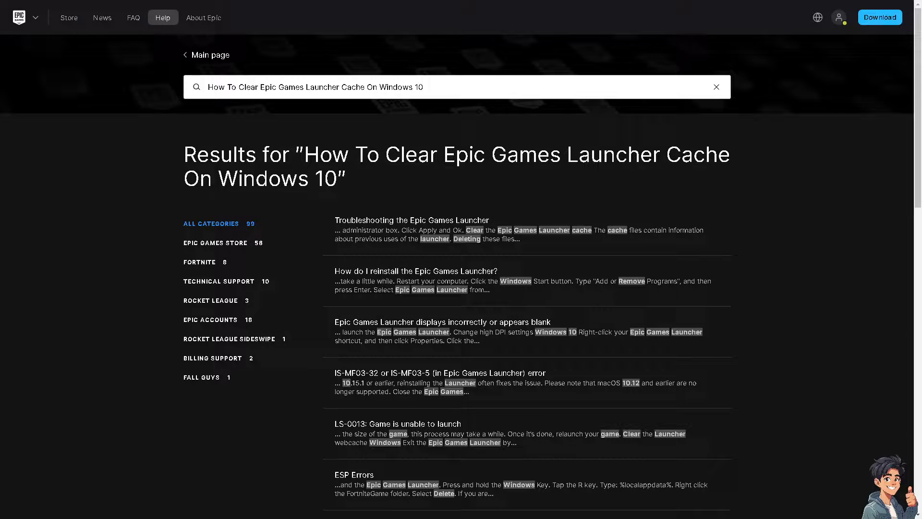
scroll("down", 3)
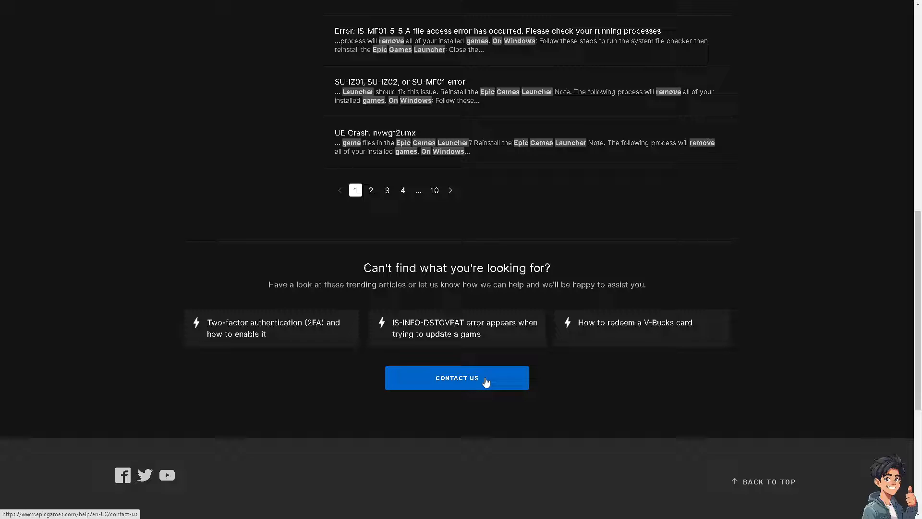
left_click(456, 378)
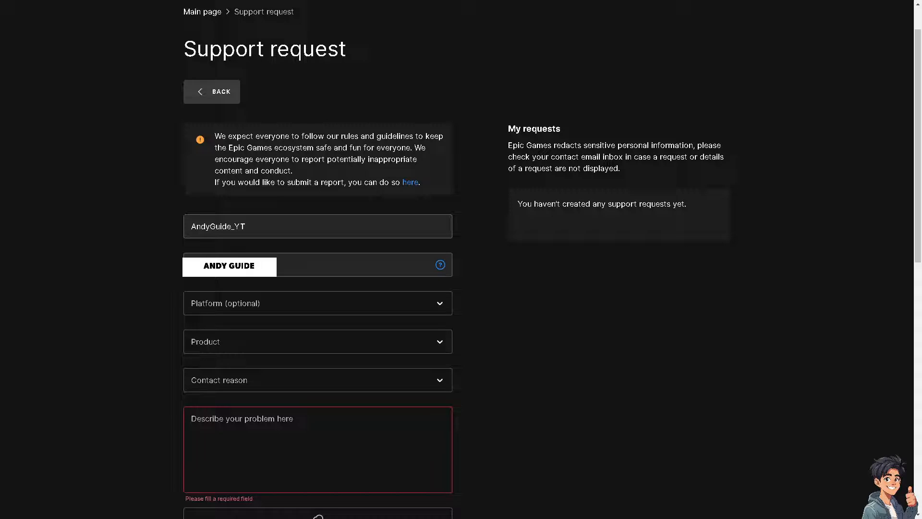
- Fill the problem description with 'How To Clear Epic Games Launcher Cache On Windows 10'
left_click(318, 448)
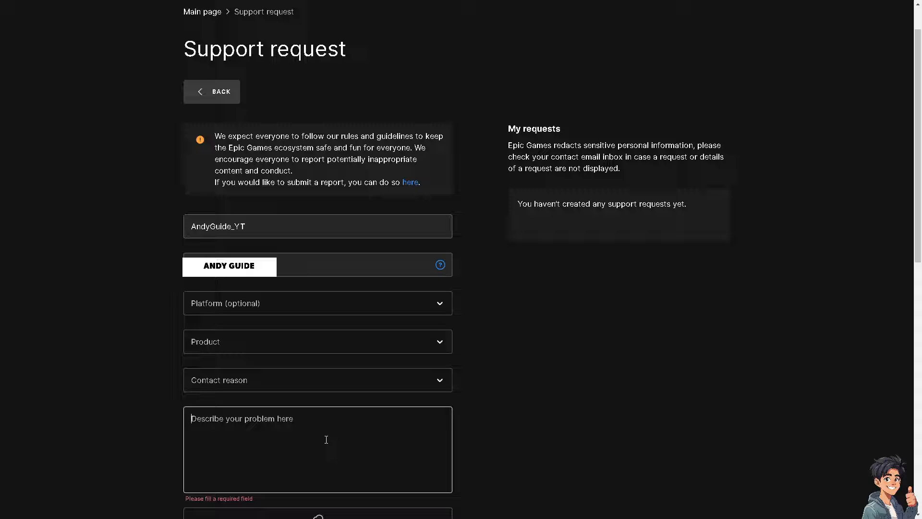
type("How To Clear Epic Games Launcher Cache On Windows 10")
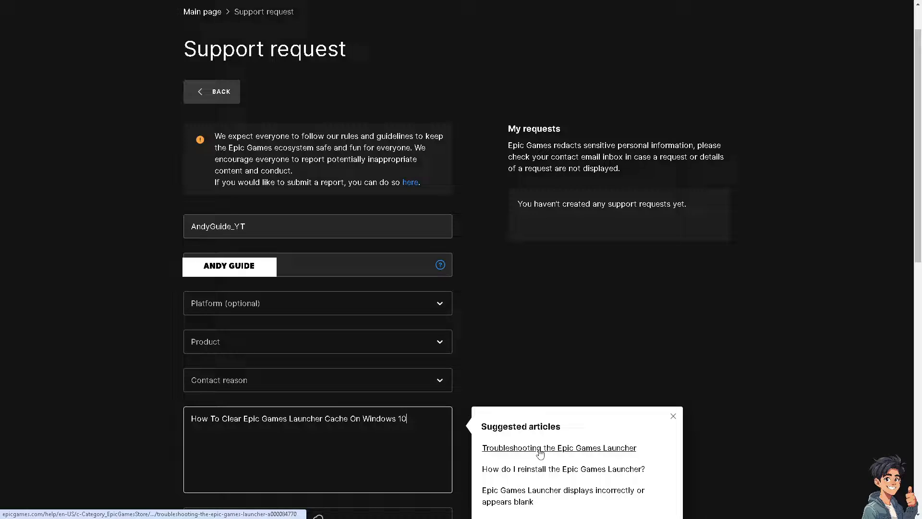
mouse_move(560, 385)
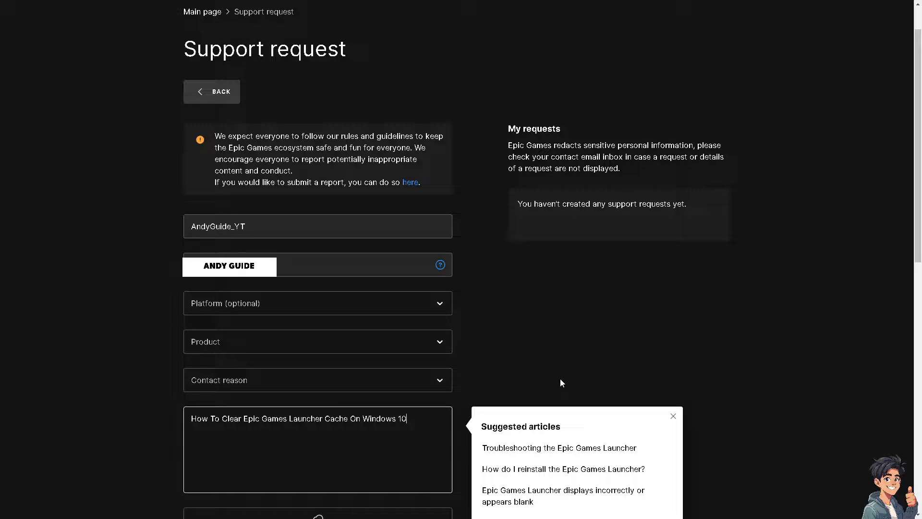
mouse_move(436, 343)
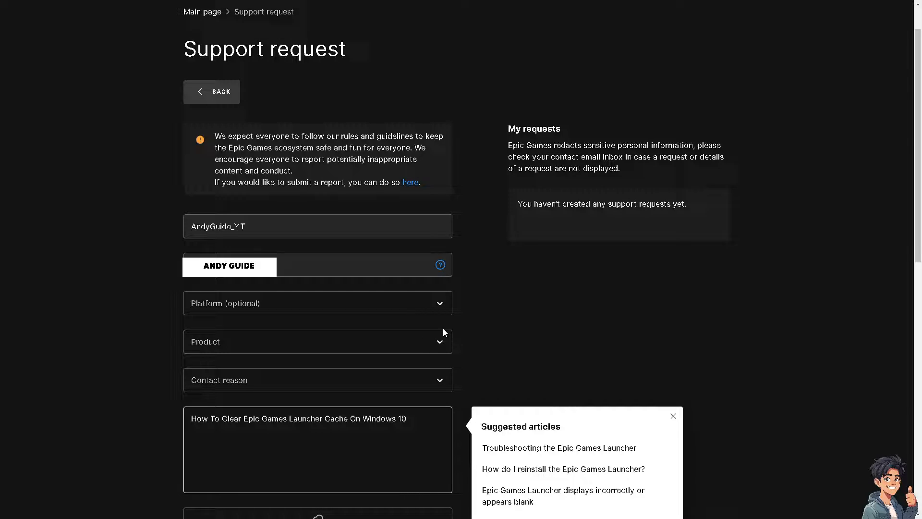
mouse_move(444, 332)
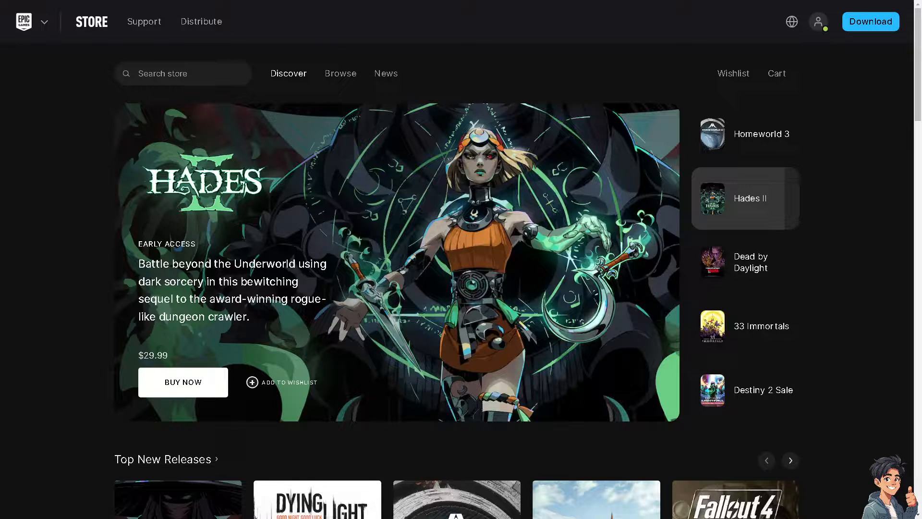
mouse_move(761, 274)
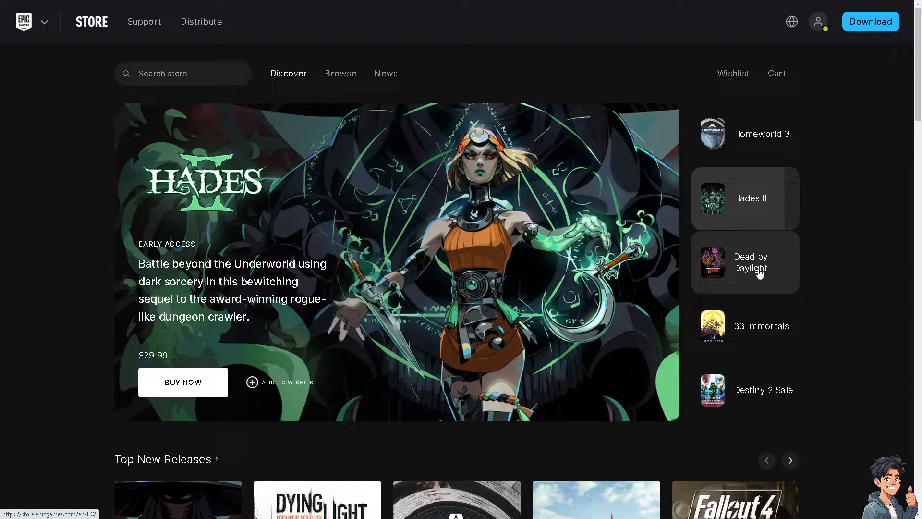